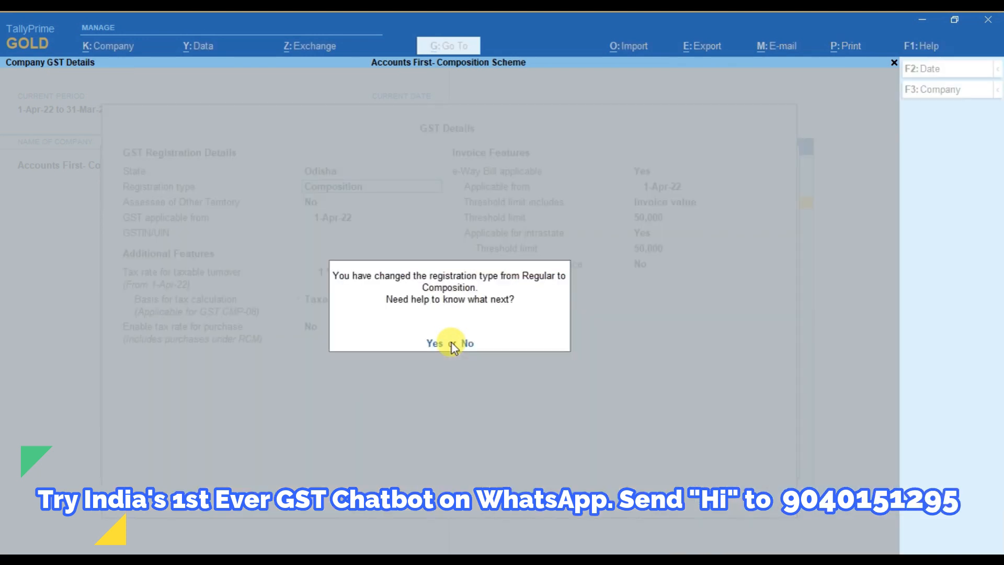
# Step: Decline the help prompt, enter the GSTIN, set 1% tax on Taxable value with tax rate enabled for purchases
pyautogui.click(468, 343)
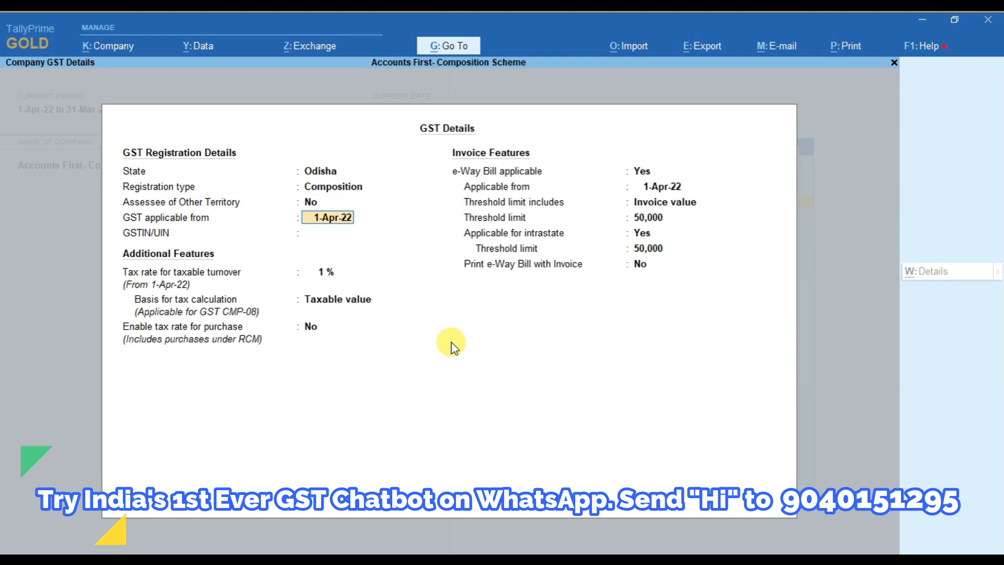
pyautogui.write('21AAWCA1665J1ZG')
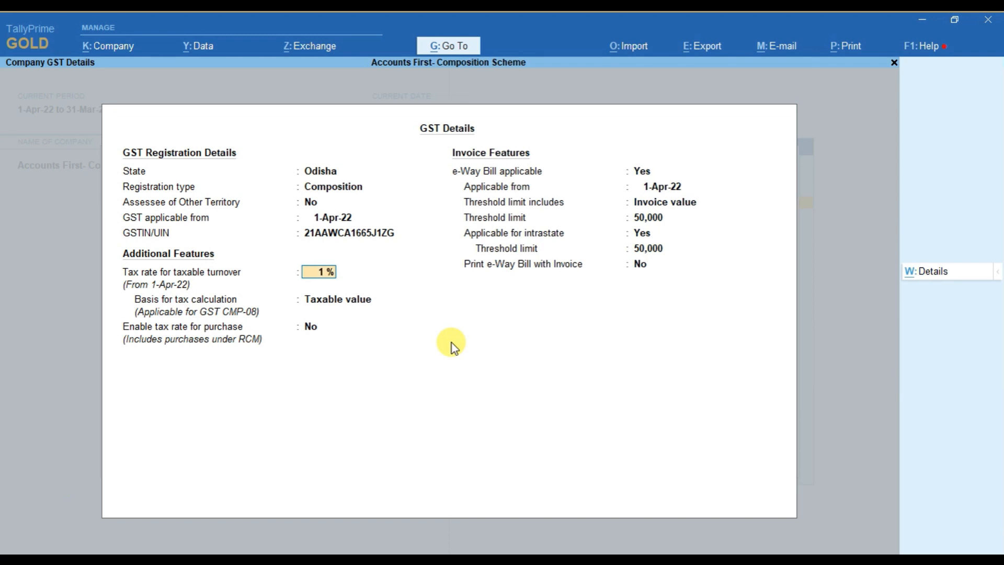
pyautogui.click(339, 299)
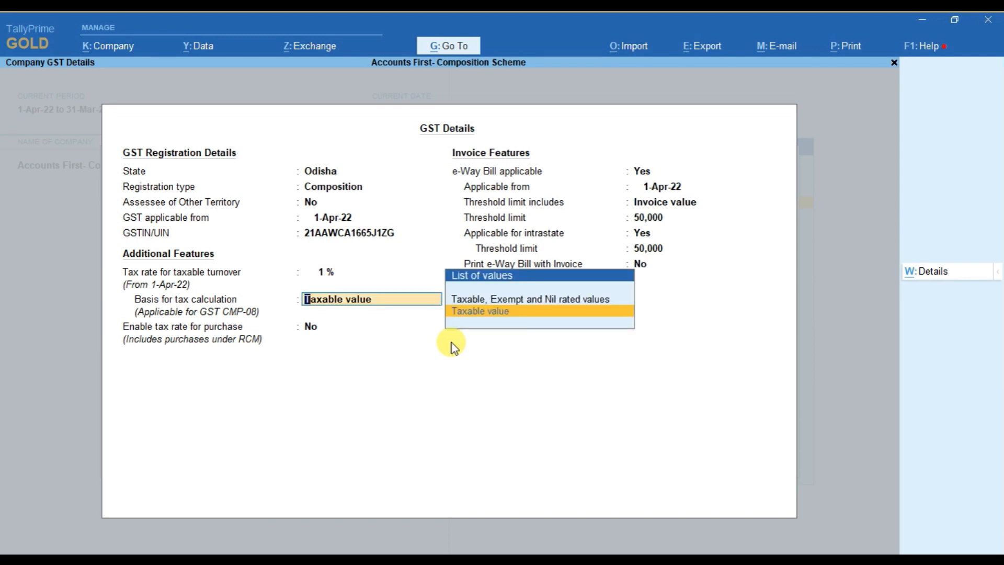
pyautogui.click(479, 311)
pyautogui.write('Yes')
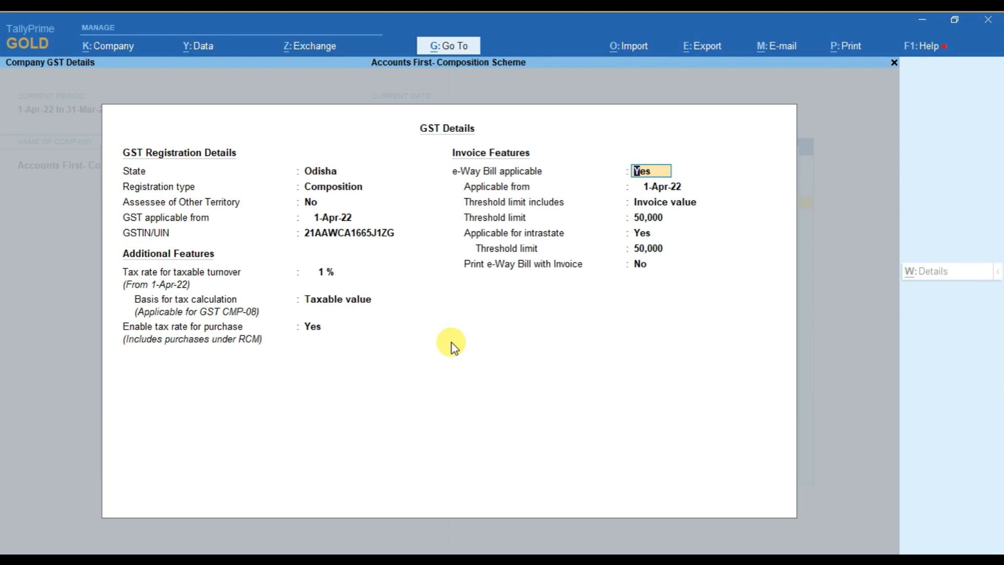
pyautogui.write('No')
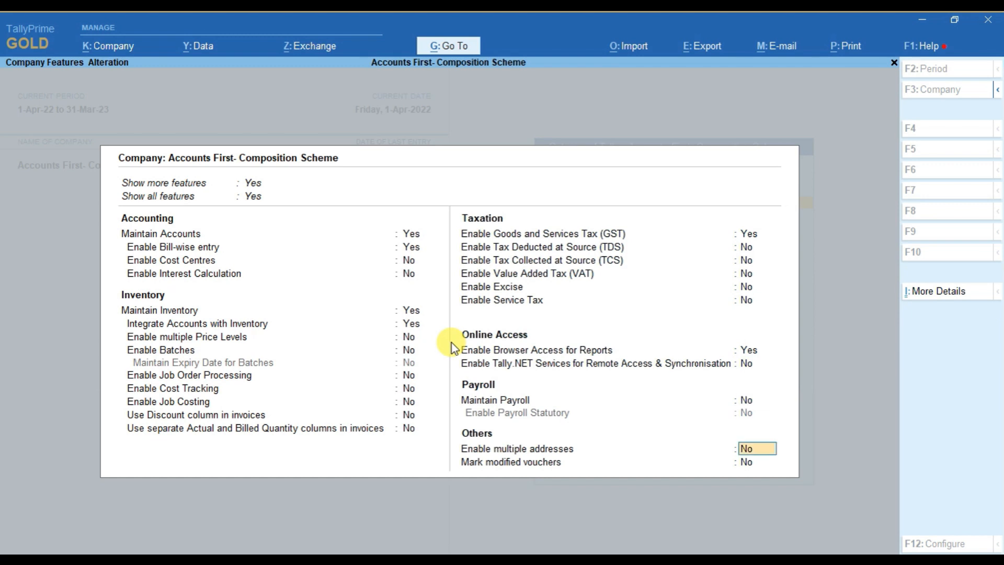
# Step: Accept the Company Features screen and return to Gateway of Tally
pyautogui.press('enter')
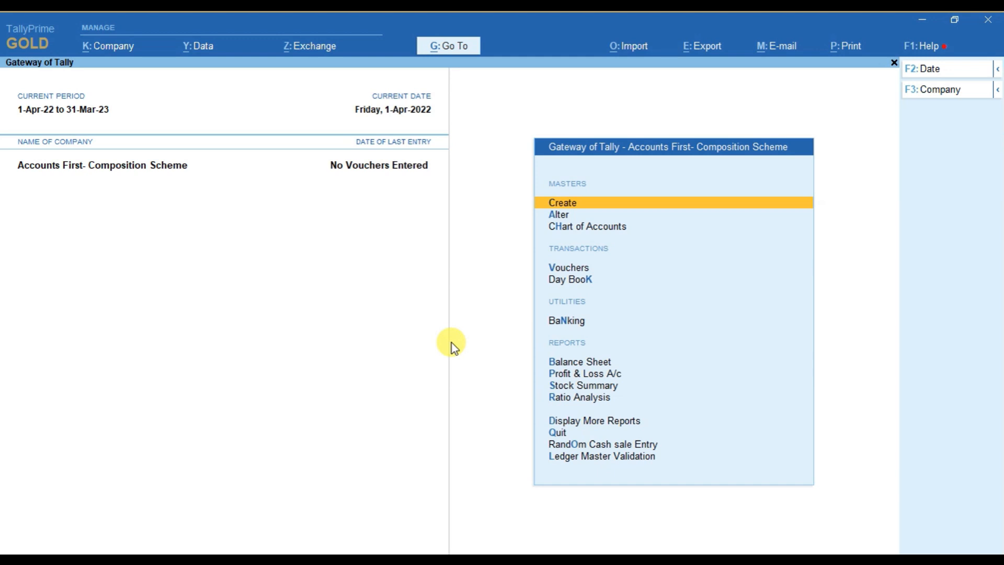
# Step: Start a new ledger named Cgst under Direct Expenses
pyautogui.click(562, 201)
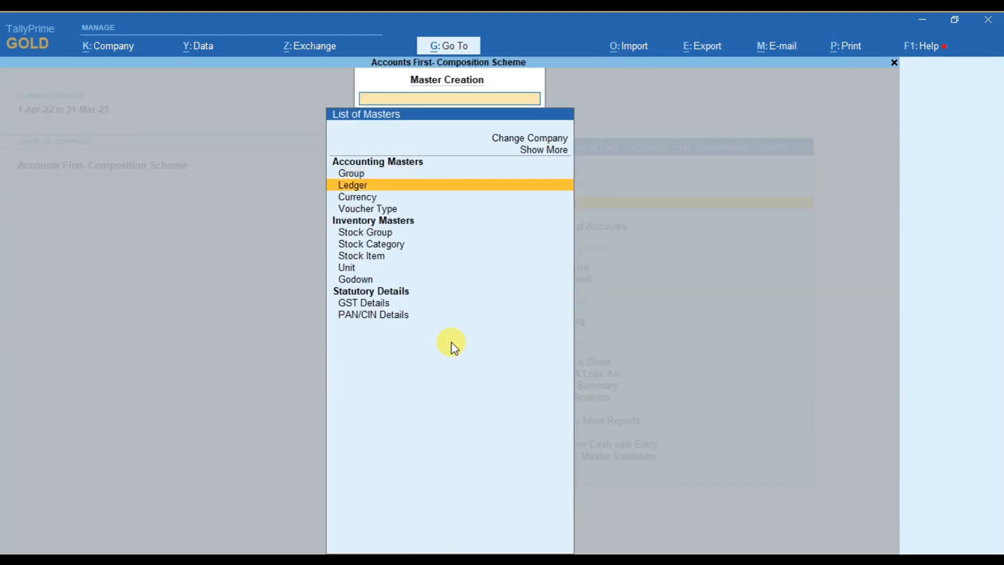
pyautogui.click(353, 185)
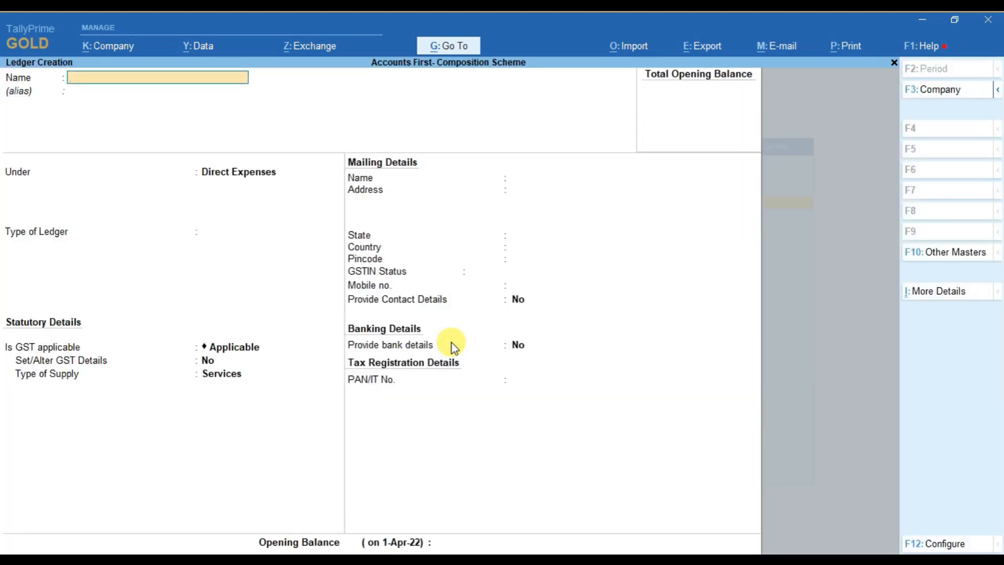
pyautogui.write('Cgst')
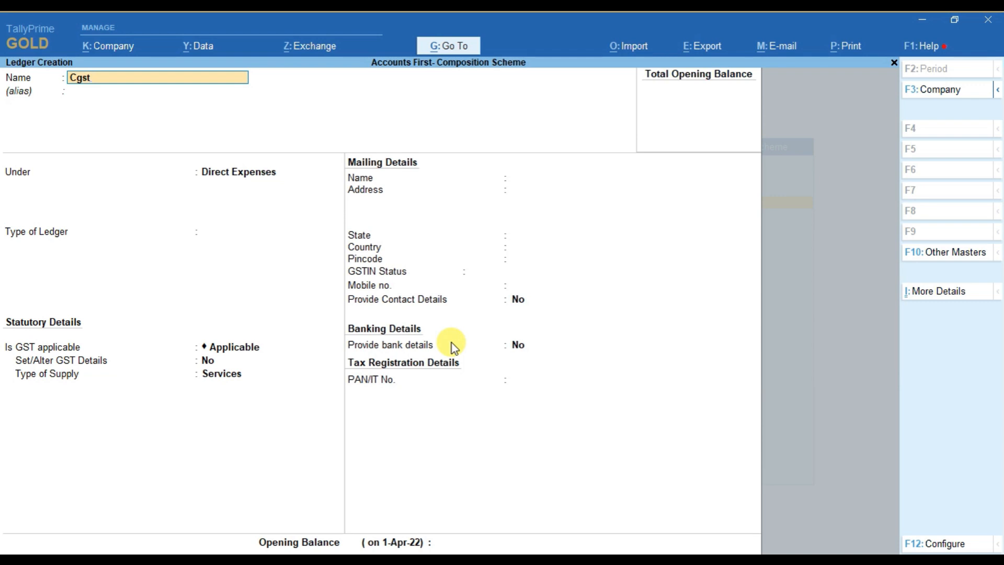
pyautogui.click(238, 171)
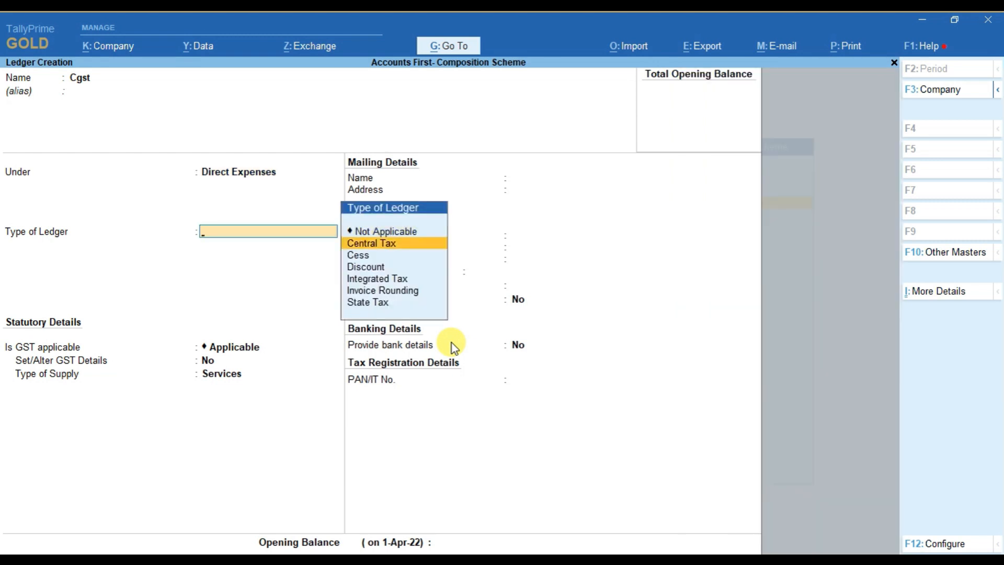
# Step: Type Cgst as Central Tax, appropriate tax to purchase invoices, rounding Not Applicable
pyautogui.click(371, 244)
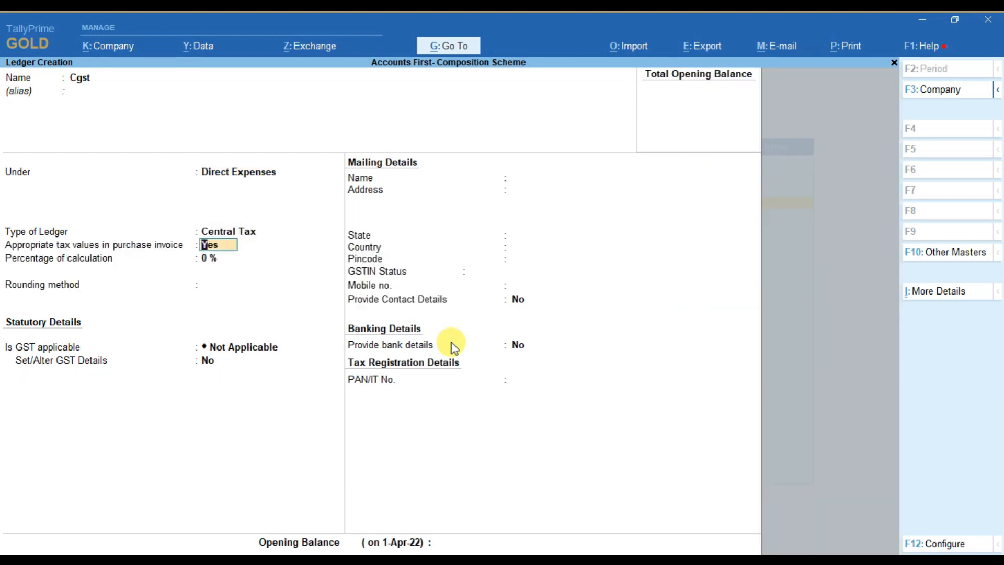
pyautogui.moveTo(33, 253)
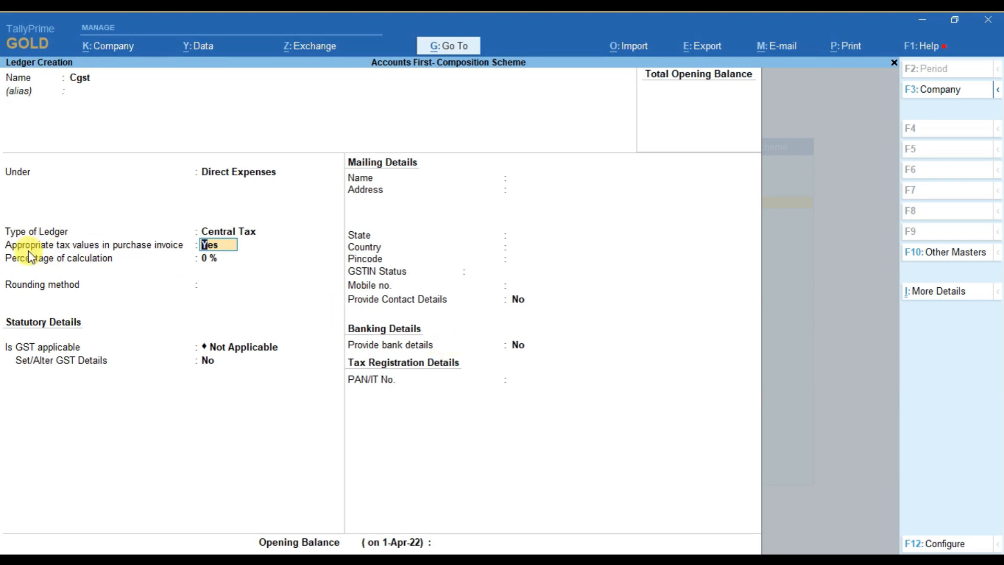
pyautogui.click(268, 285)
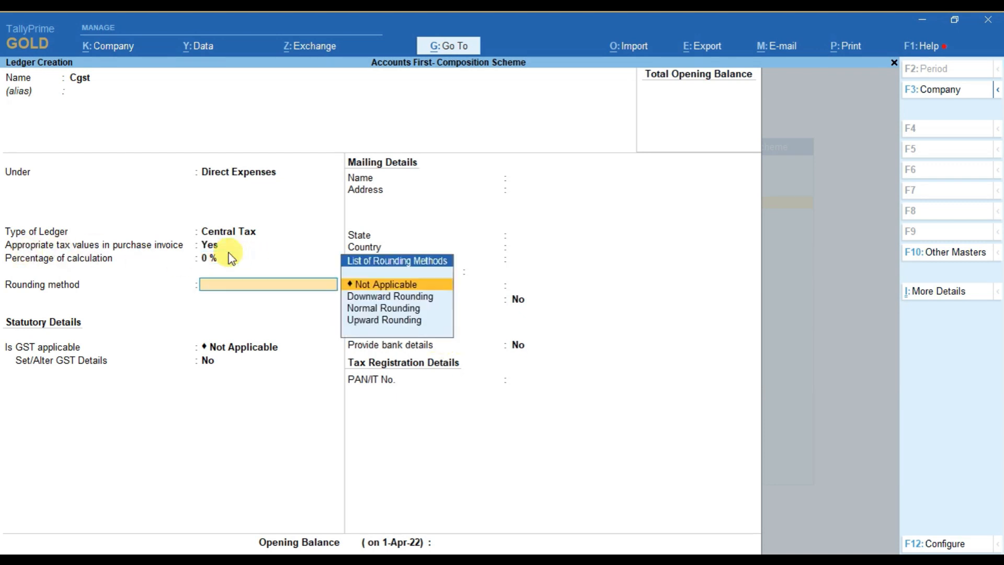
pyautogui.click(385, 284)
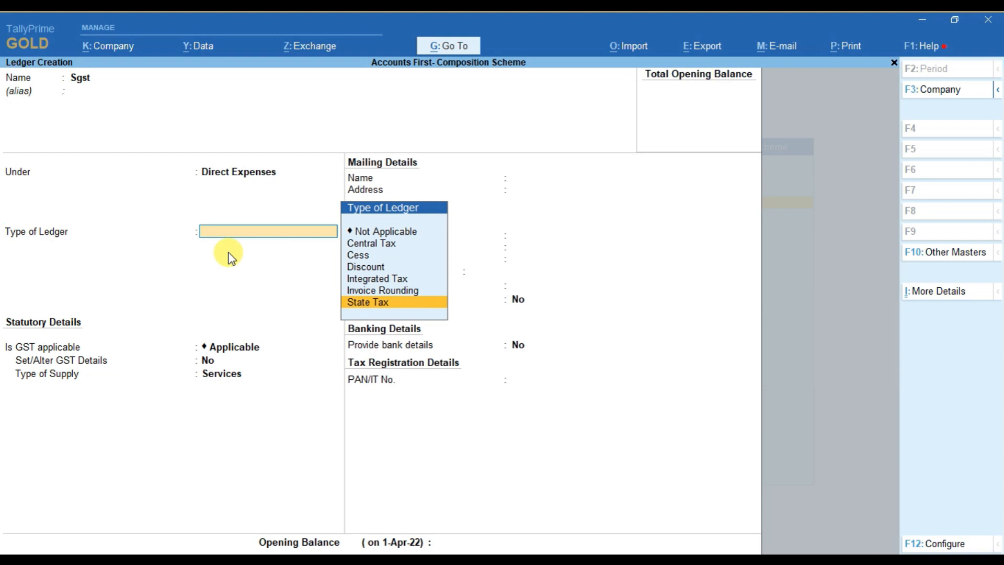
# Step: Set the Sgst ledger's type to State Tax under Direct Expenses
pyautogui.click(367, 301)
pyautogui.write('I')
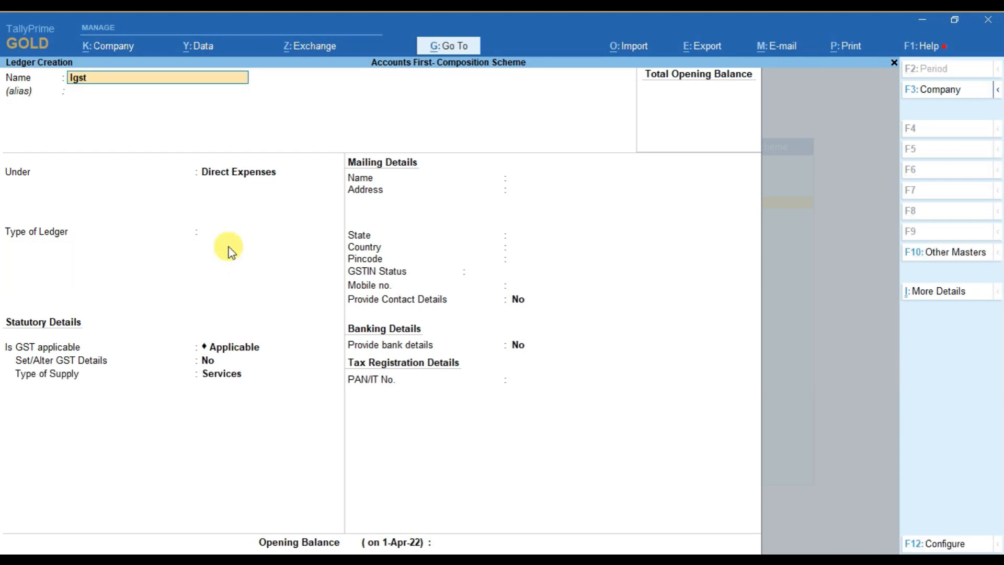
# Step: Place the Igst ledger under Direct Expenses and type it as Integrated Tax
pyautogui.click(262, 172)
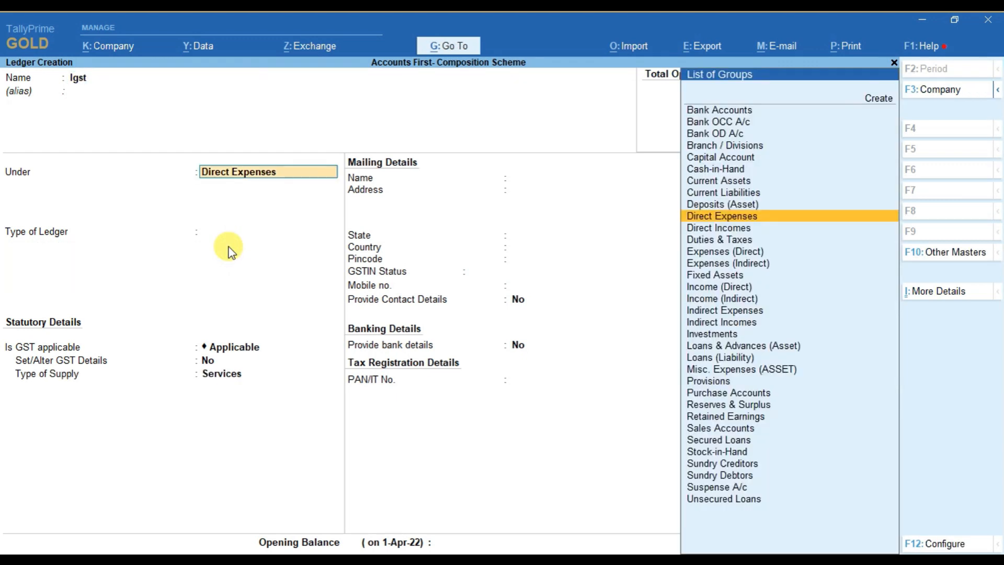
pyautogui.click(722, 216)
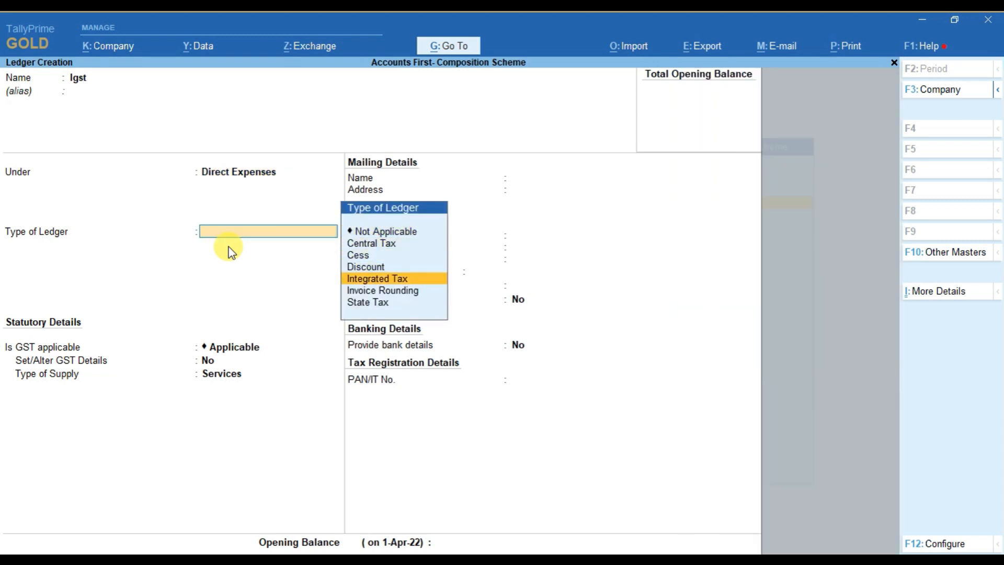
pyautogui.click(378, 278)
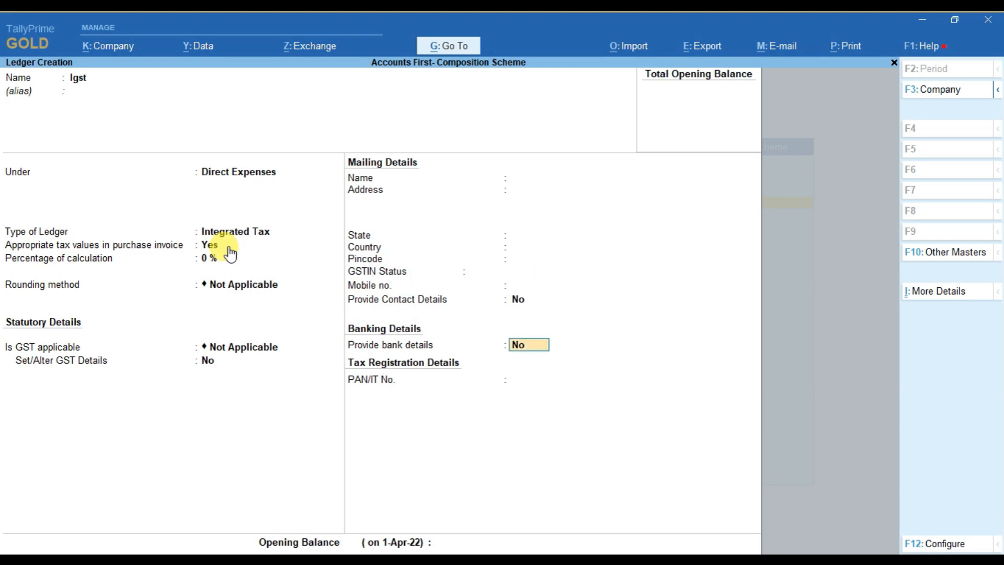